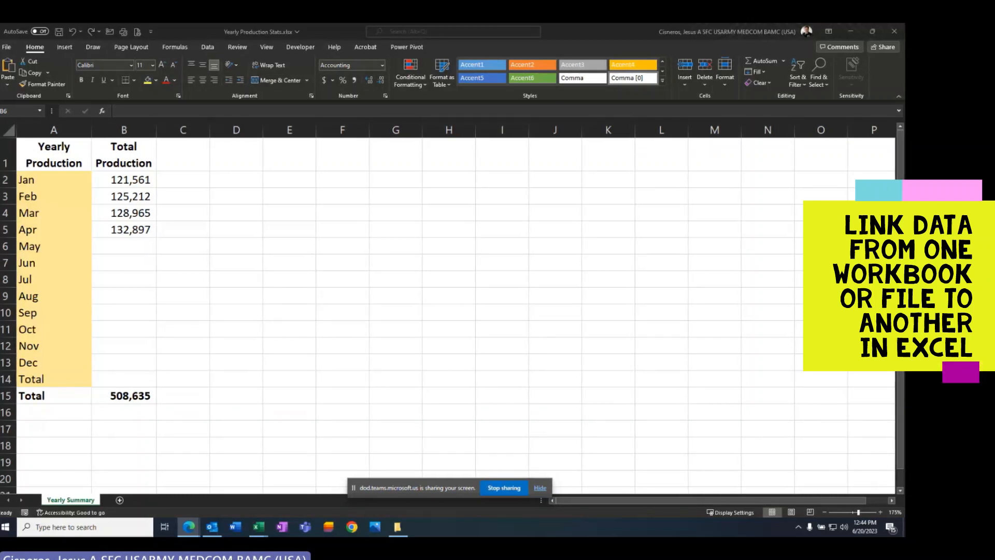
pyautogui.moveTo(287, 288)
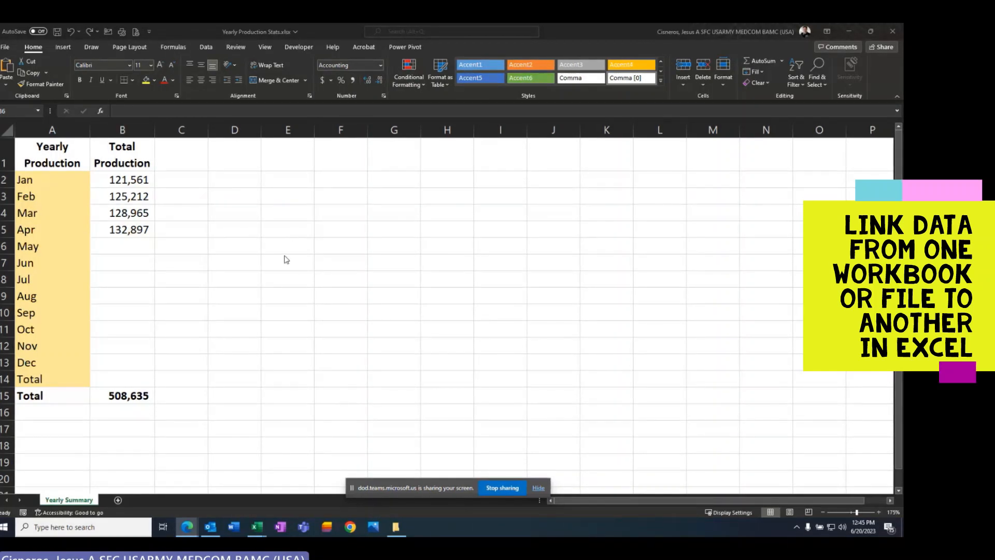
# Select the empty May total cell, then tile the Yearly Production and Month Summary windows side by side.
pyautogui.click(121, 245)
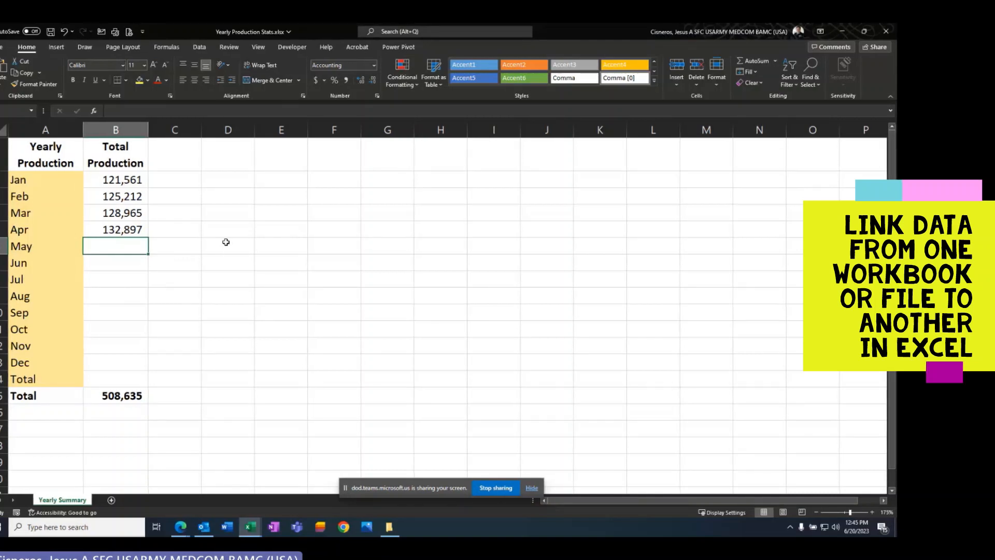
pyautogui.click(257, 46)
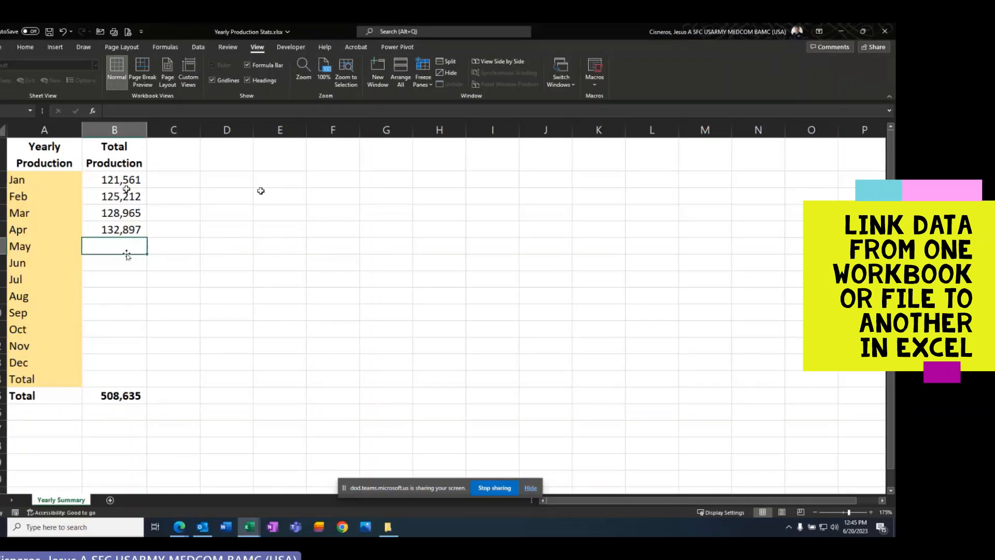
pyautogui.click(399, 72)
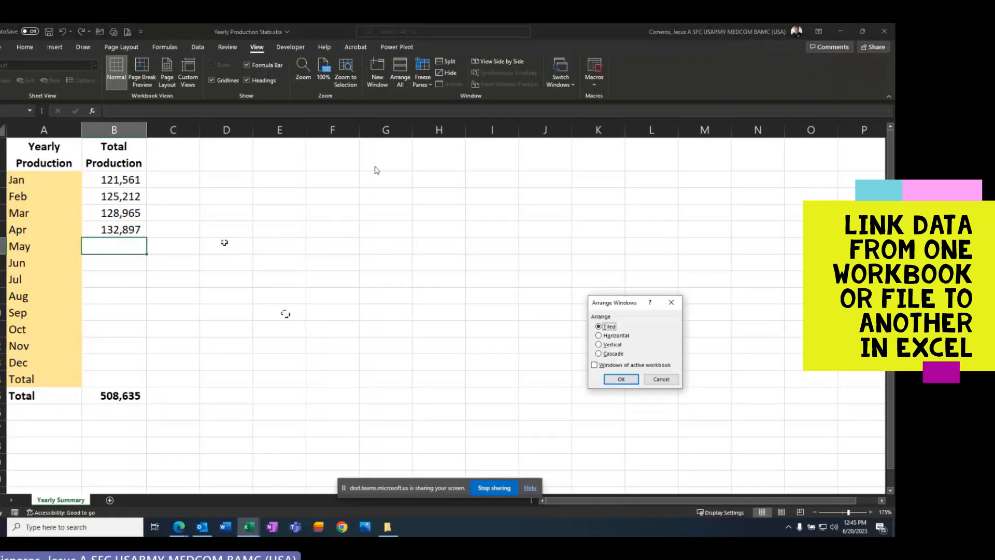
pyautogui.click(621, 378)
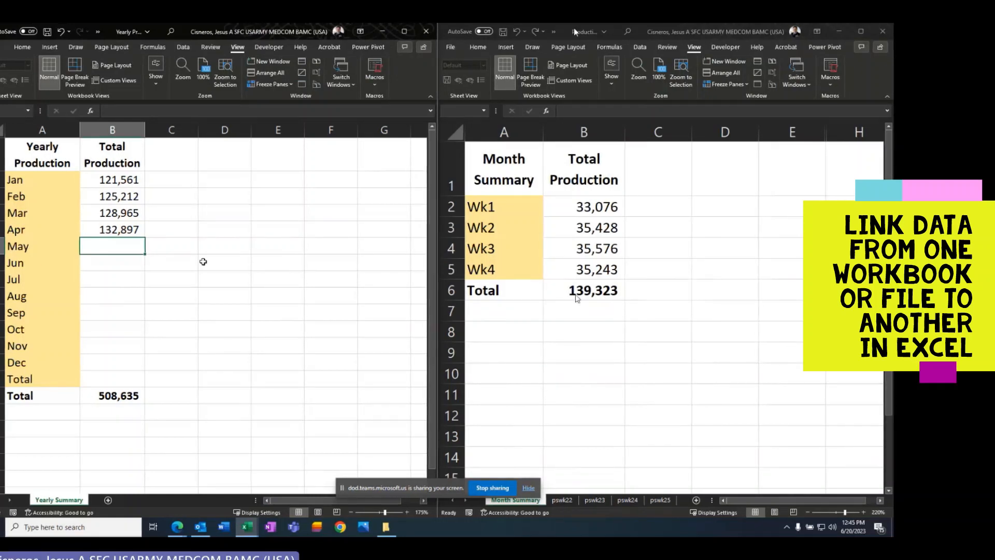
pyautogui.click(583, 290)
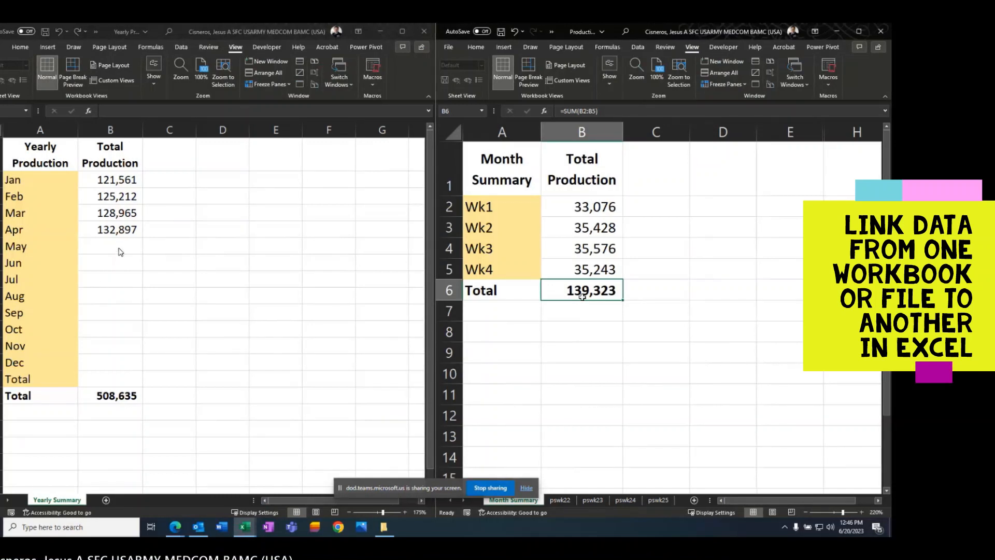
pyautogui.click(109, 246)
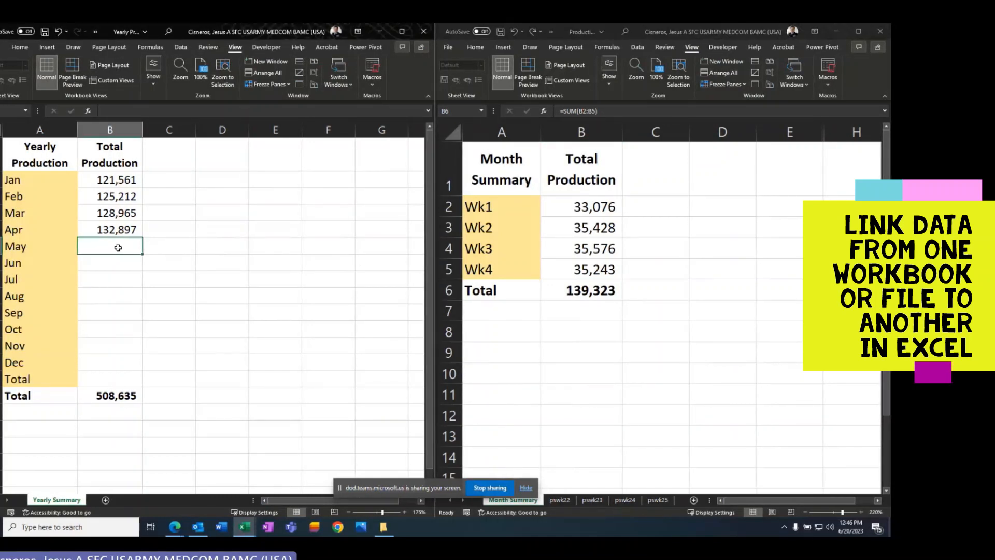
# Enter a formula in May's cell referencing Month Summary B6, showing 139,323.
pyautogui.write('=')
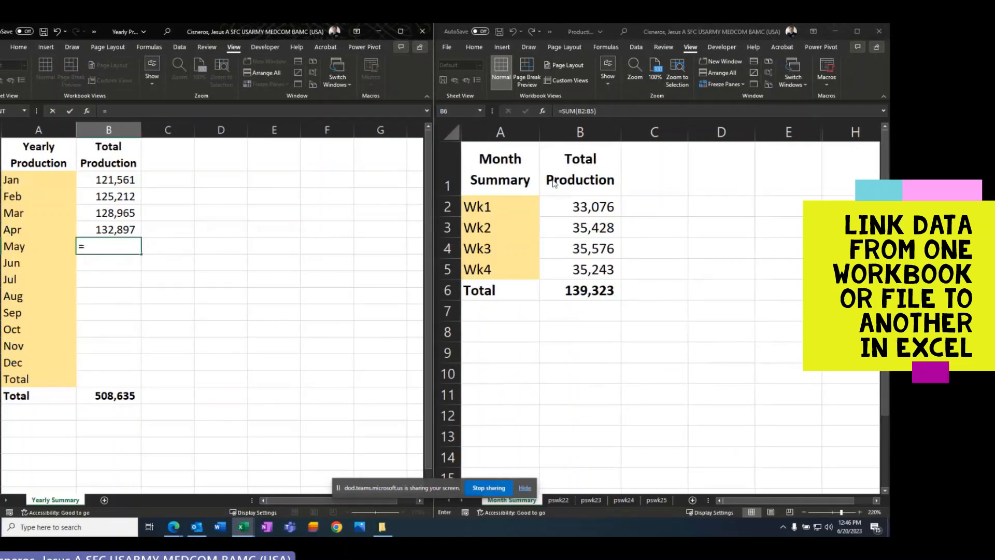
pyautogui.moveTo(514, 401)
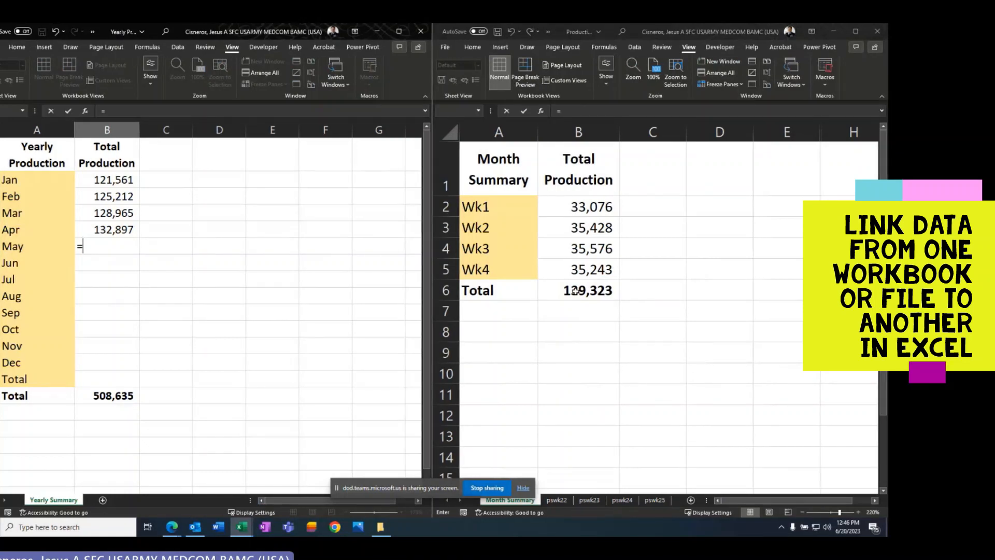
pyautogui.click(576, 290)
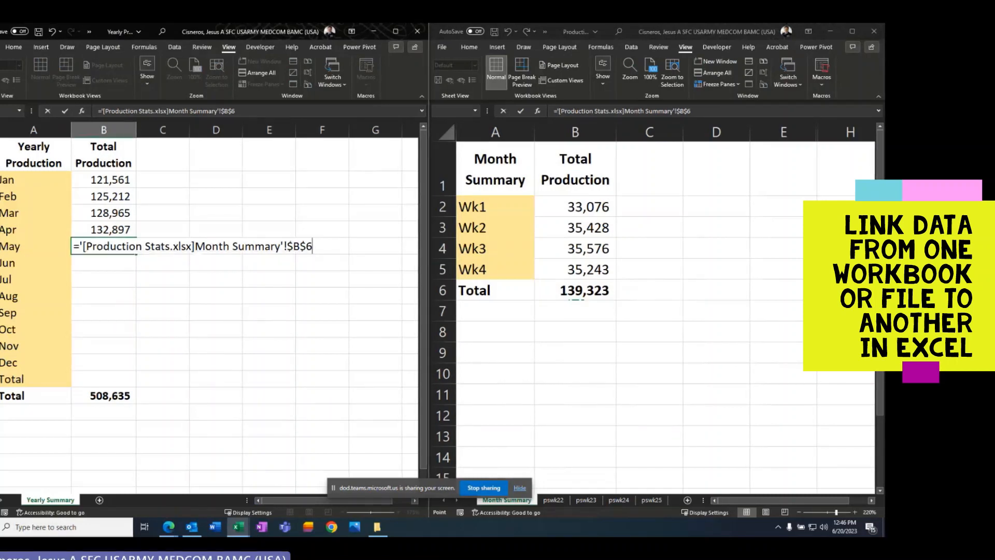
pyautogui.press('enter')
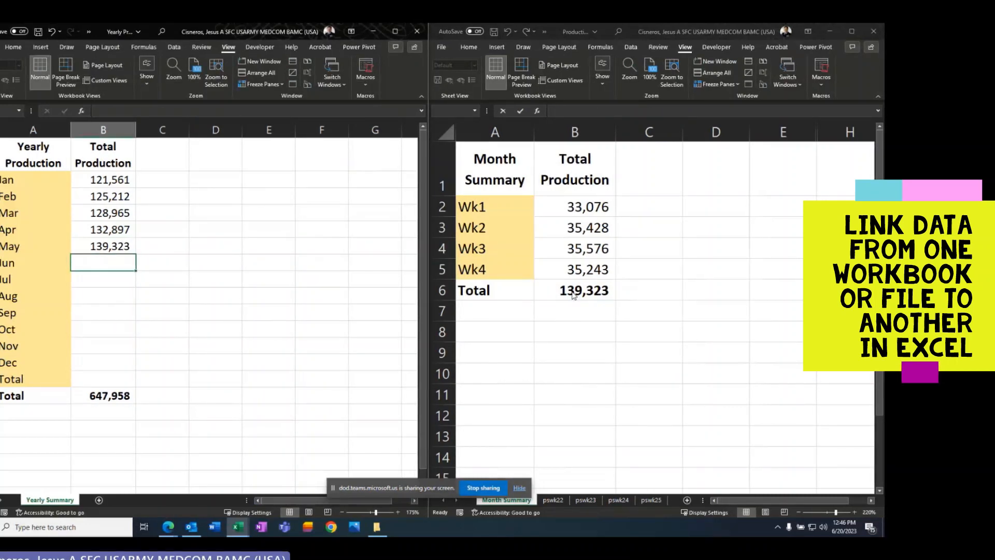